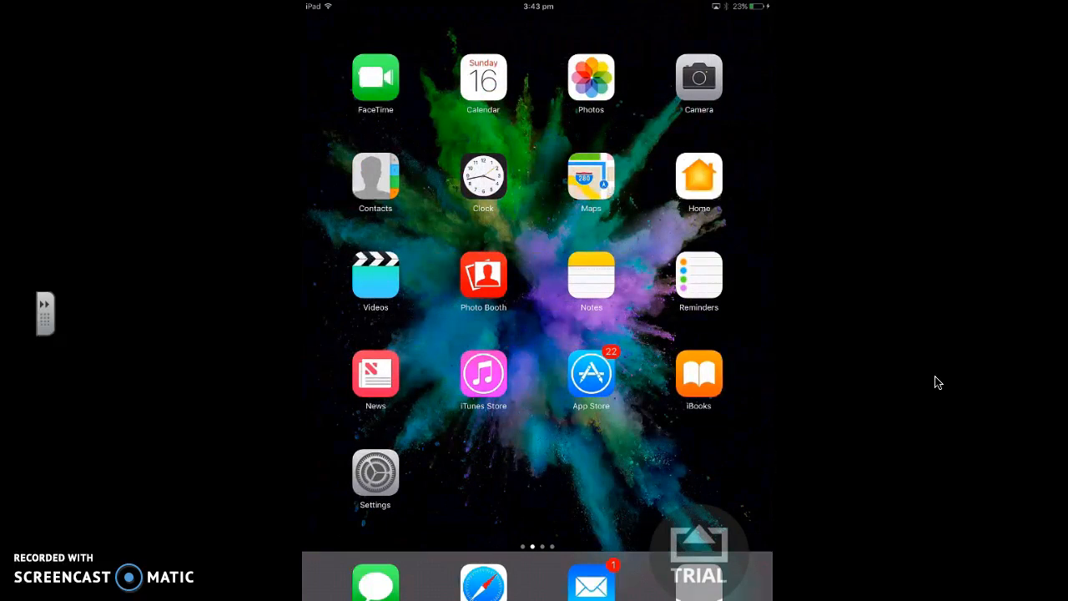
Swipe to the second Home Screen page holding the Photo & Video folder
left_click(697, 77)
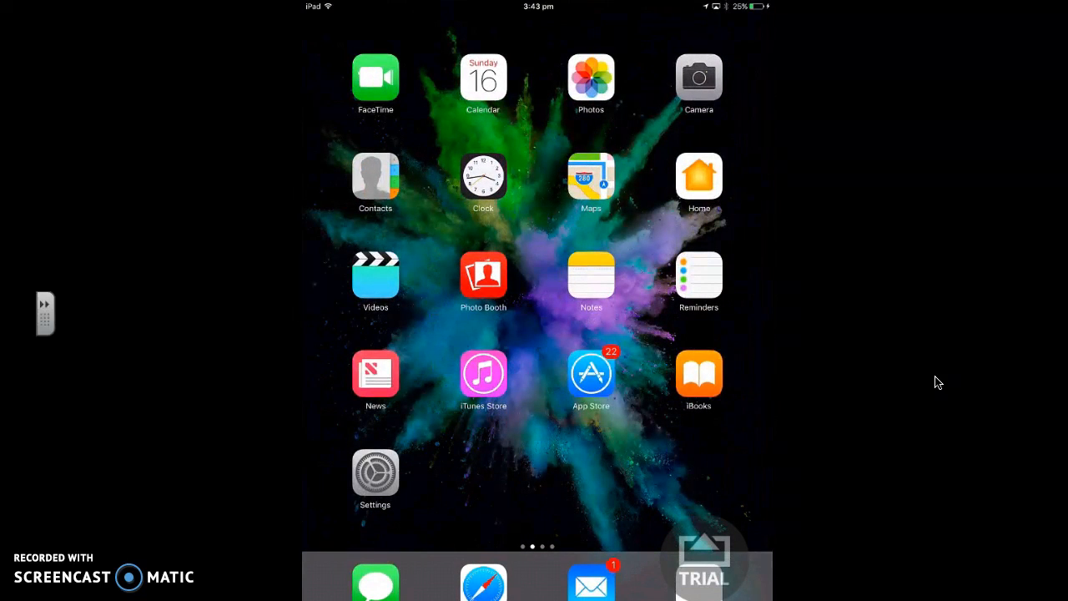
scroll("left", 3)
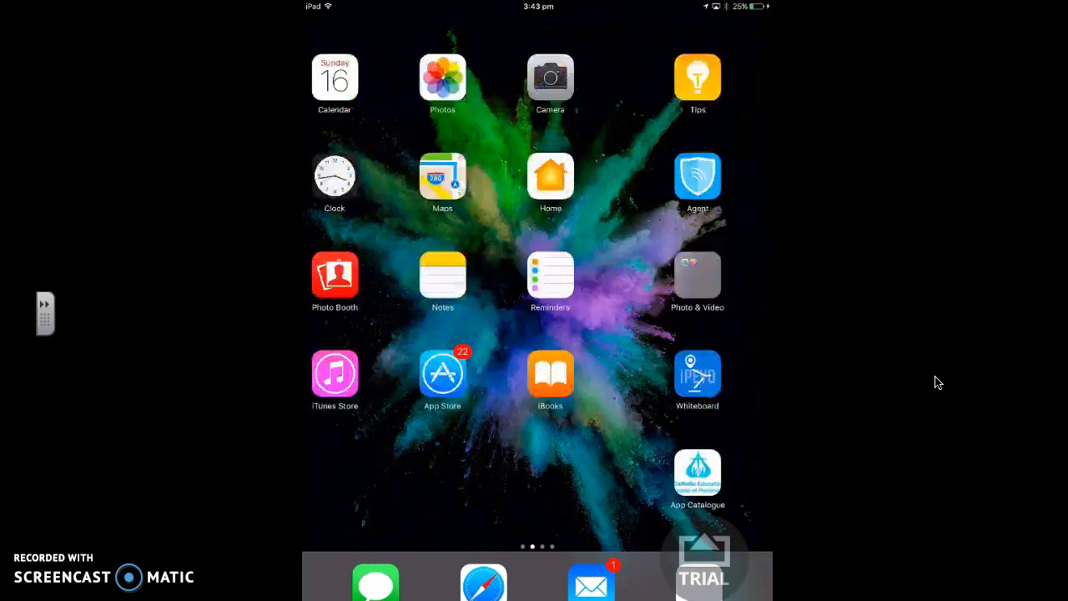
scroll("left", 3)
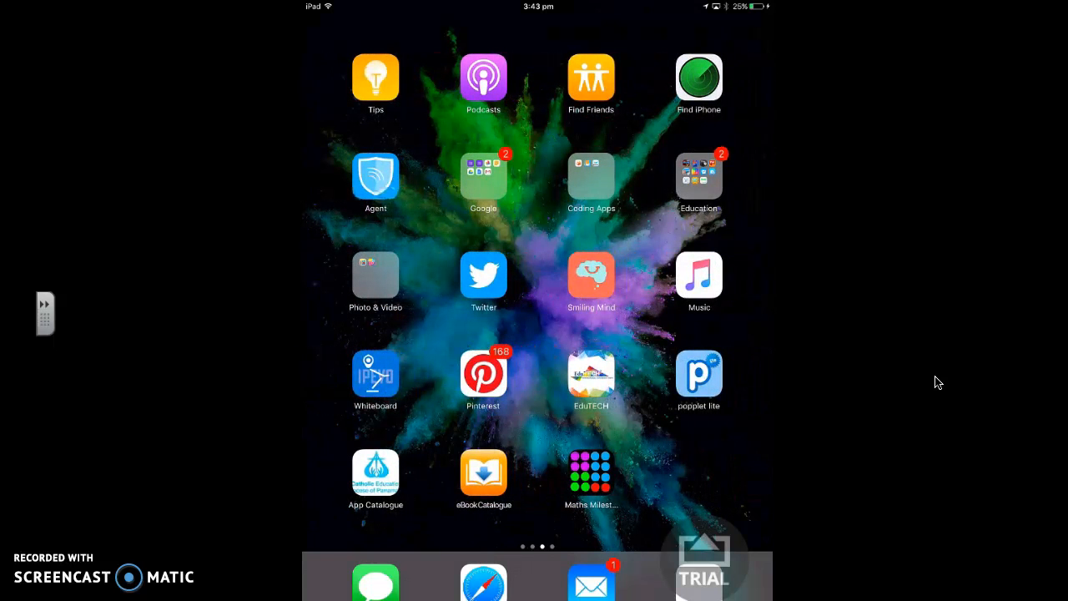
Launch PicCollage from inside the Photo & Video folder
left_click(374, 275)
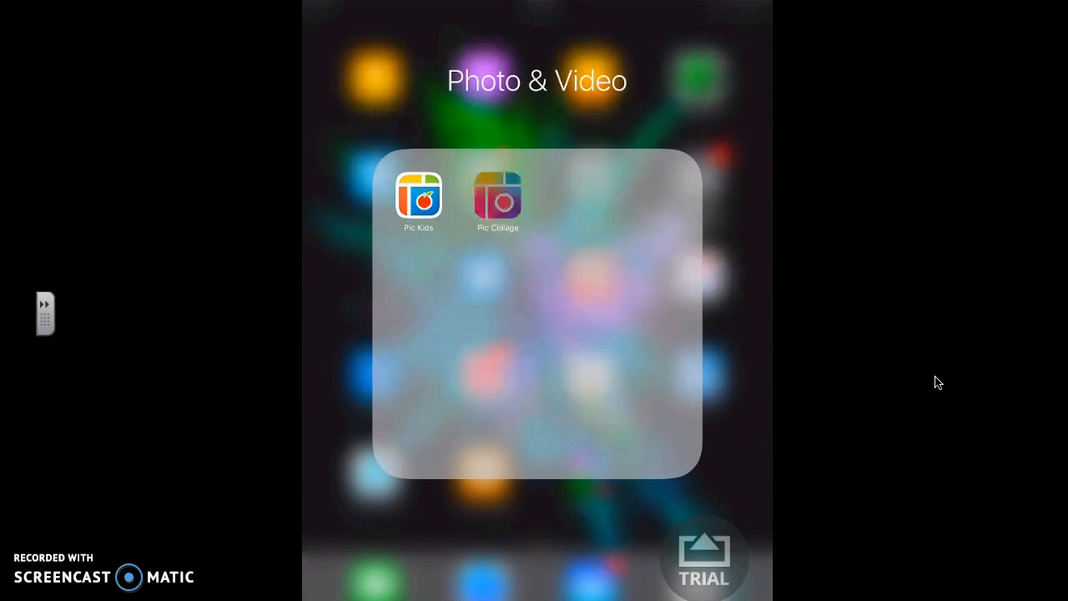
left_click(498, 196)
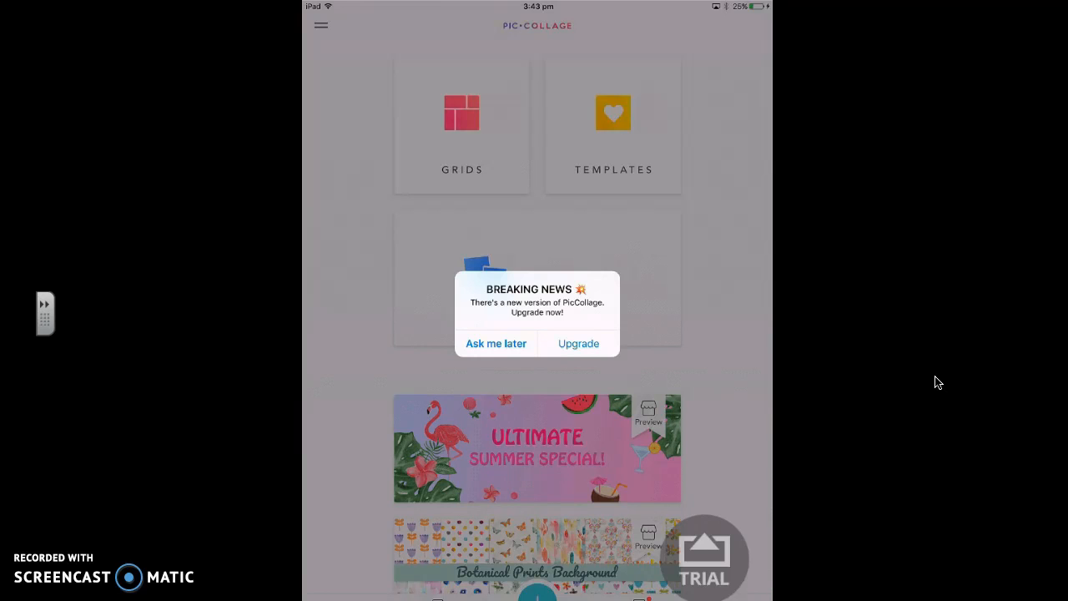
Start a Grids collage and confirm the three sunny tree photos
left_click(496, 344)
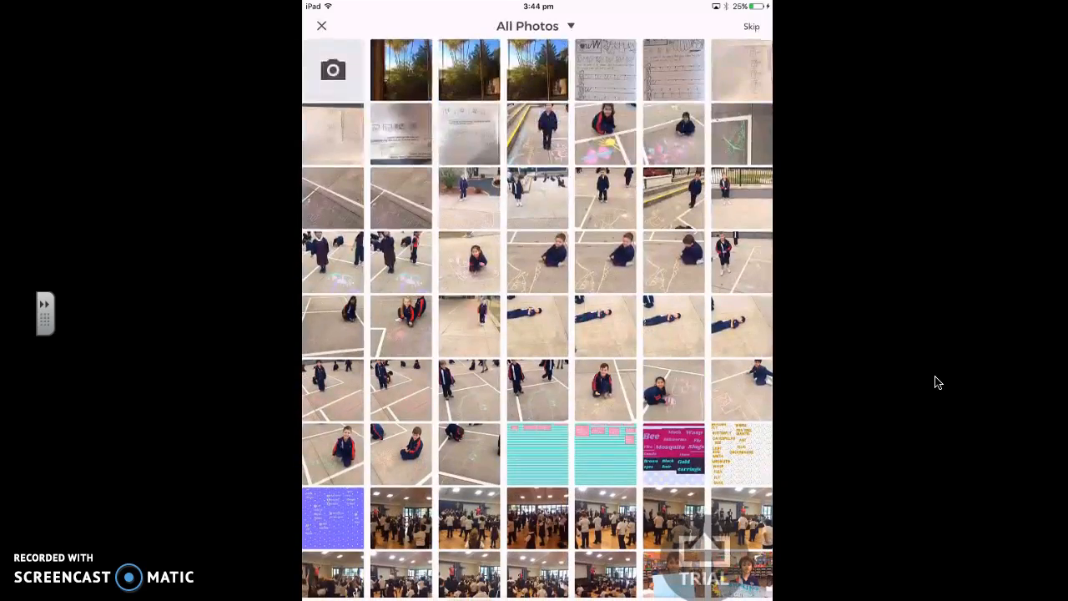
scroll("down", 3)
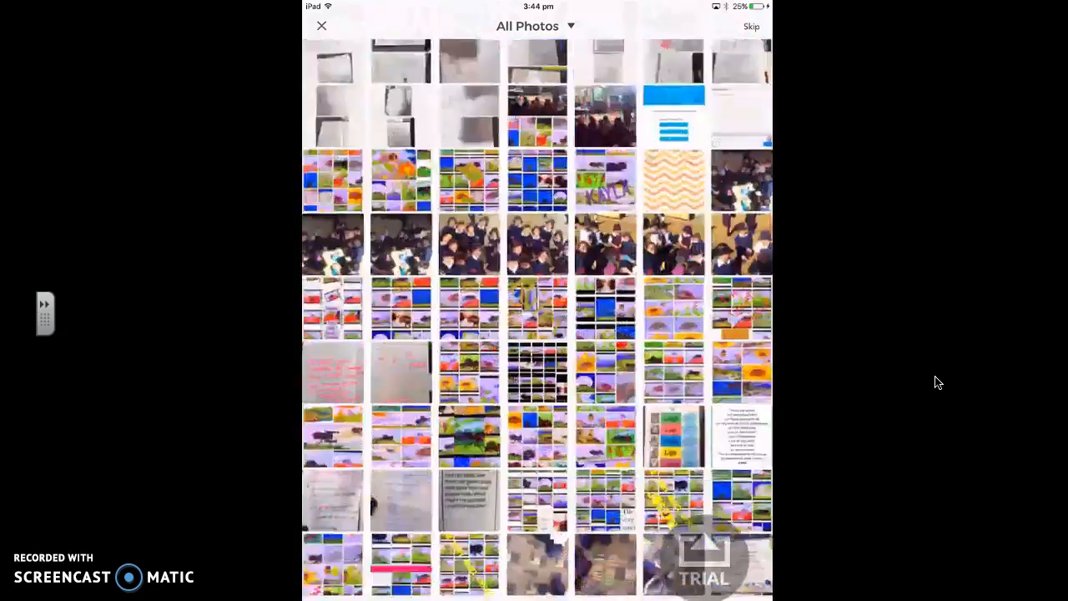
scroll("up", 3)
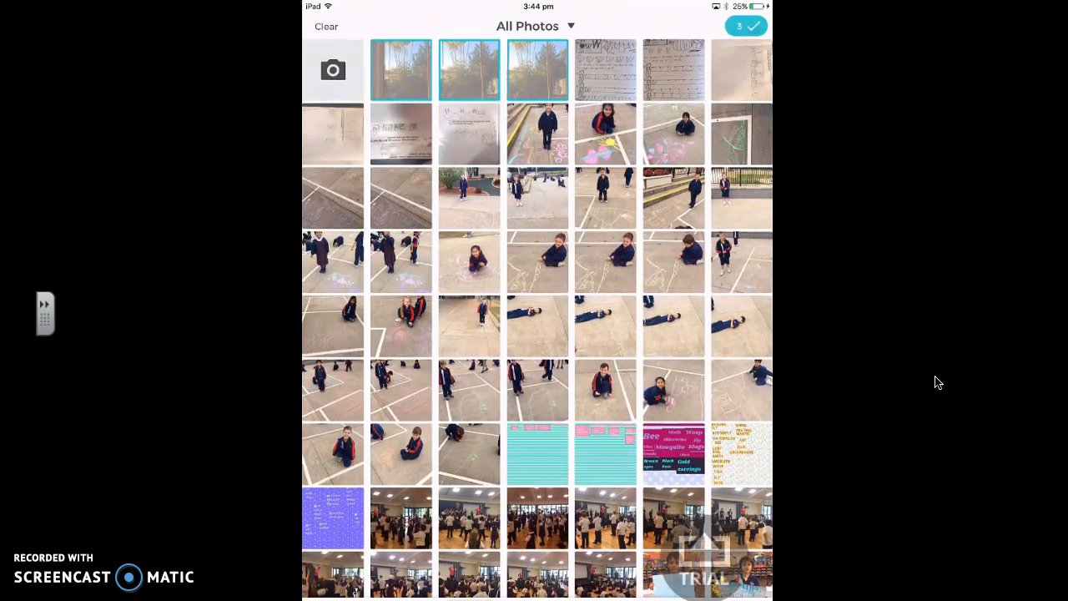
left_click(744, 27)
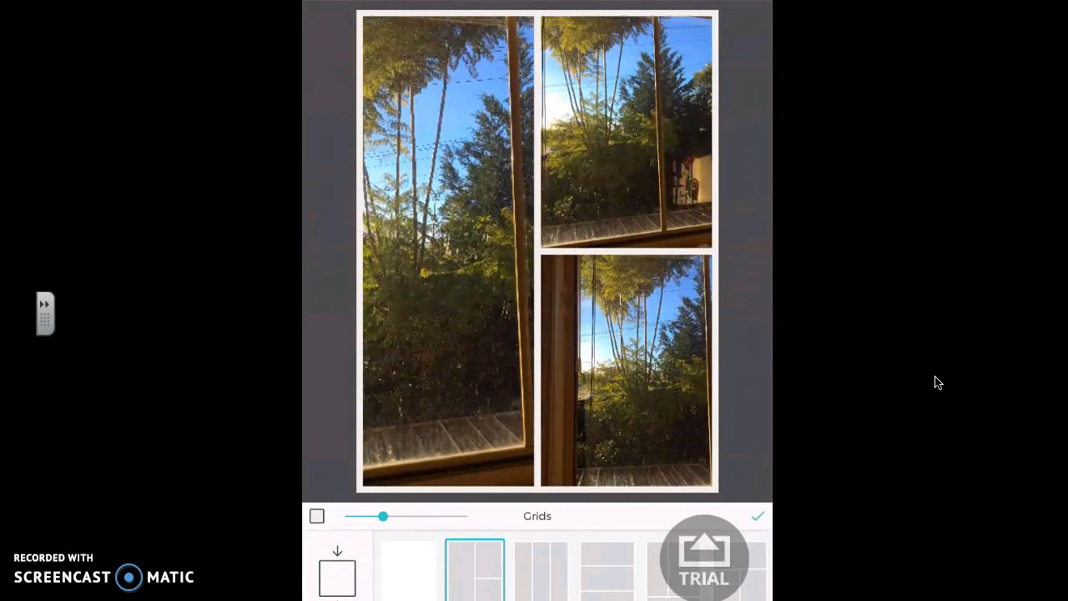
Confirm the chosen three-photo grid layout and enter the editor
left_click(756, 515)
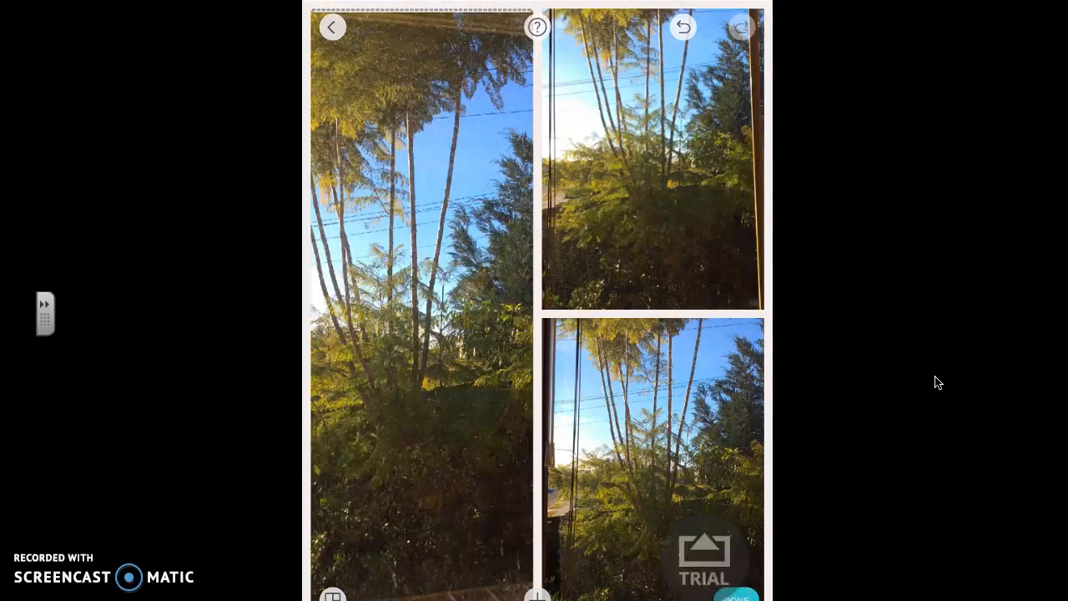
Add an orange SUNNY label in a bold capitals font on the left photo
left_click(537, 594)
type("Sunny")
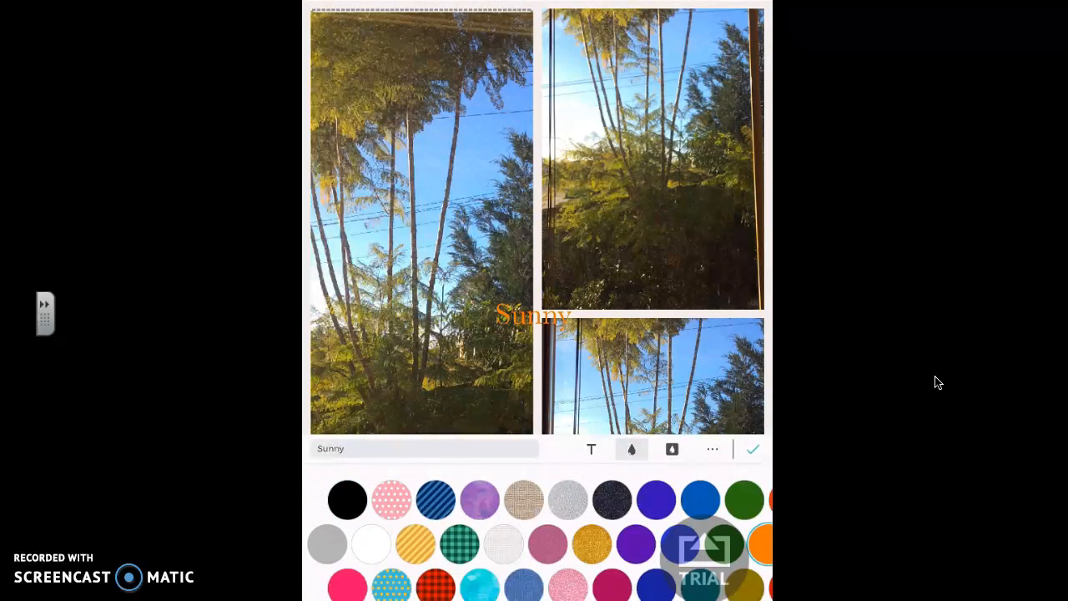
left_click(591, 449)
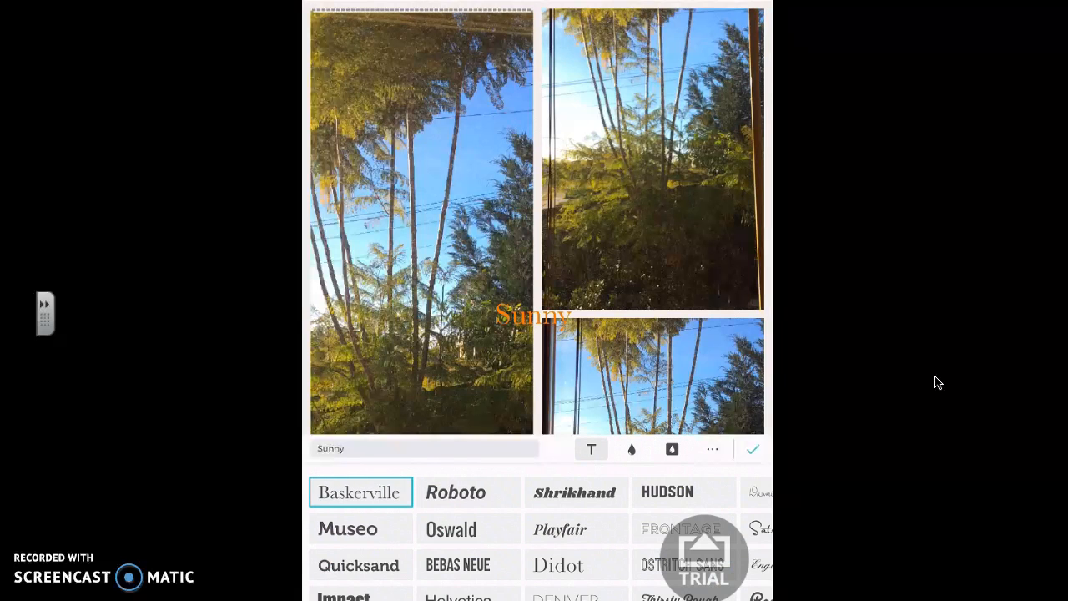
scroll("right", 3)
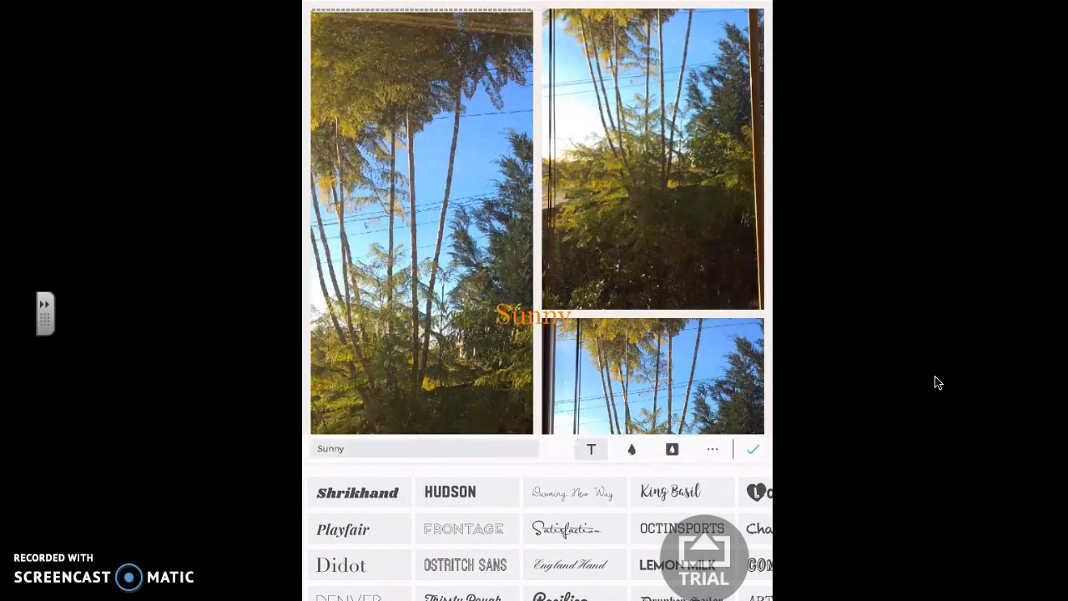
left_click(678, 564)
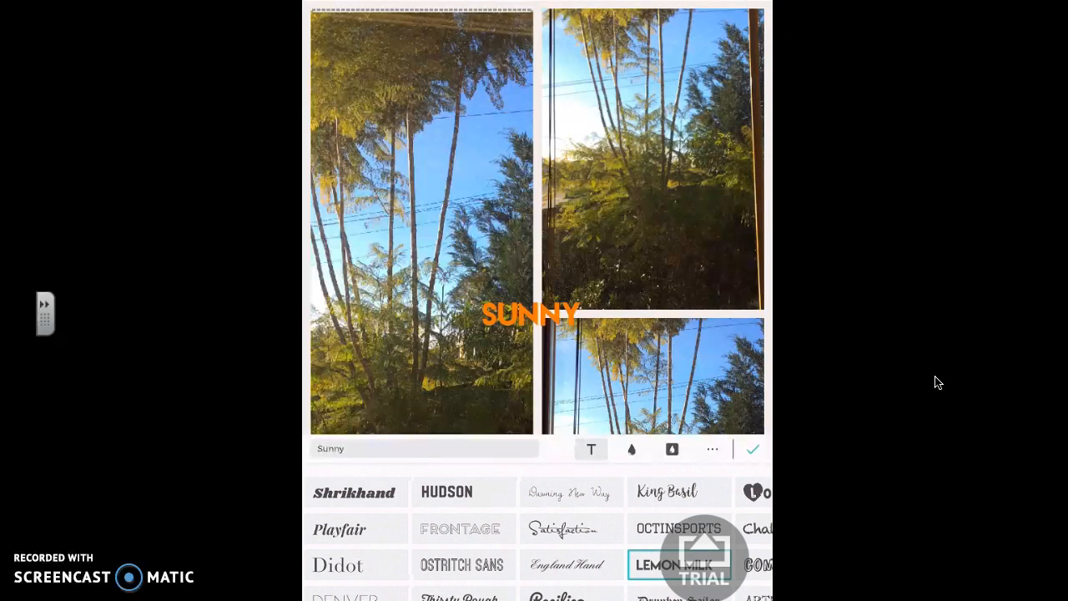
left_click(711, 449)
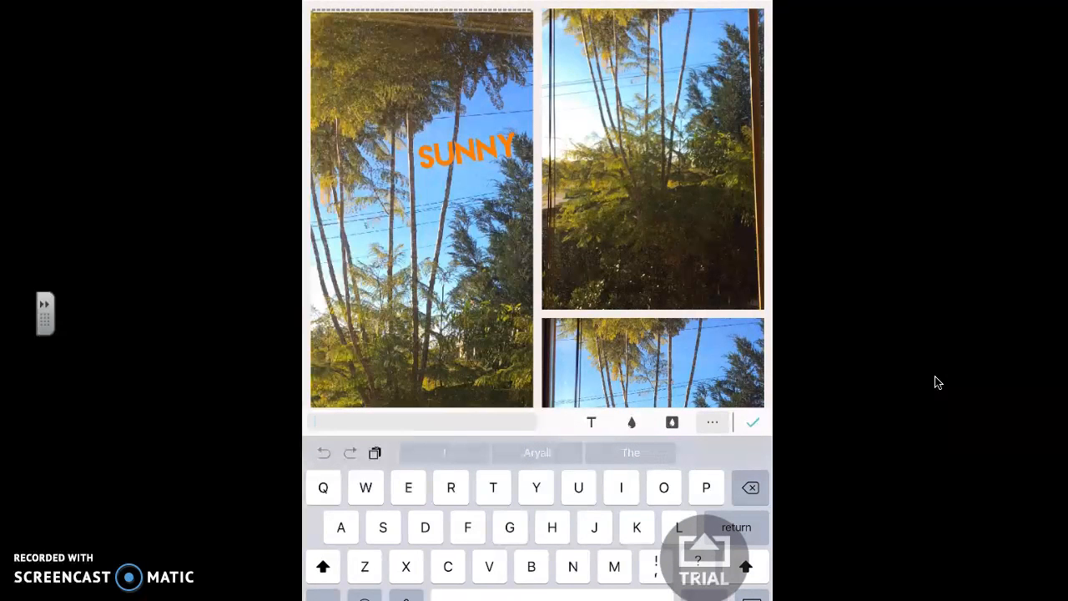
Add the orange WARM WEATHER label and drag it into place
type("Warm weathe")
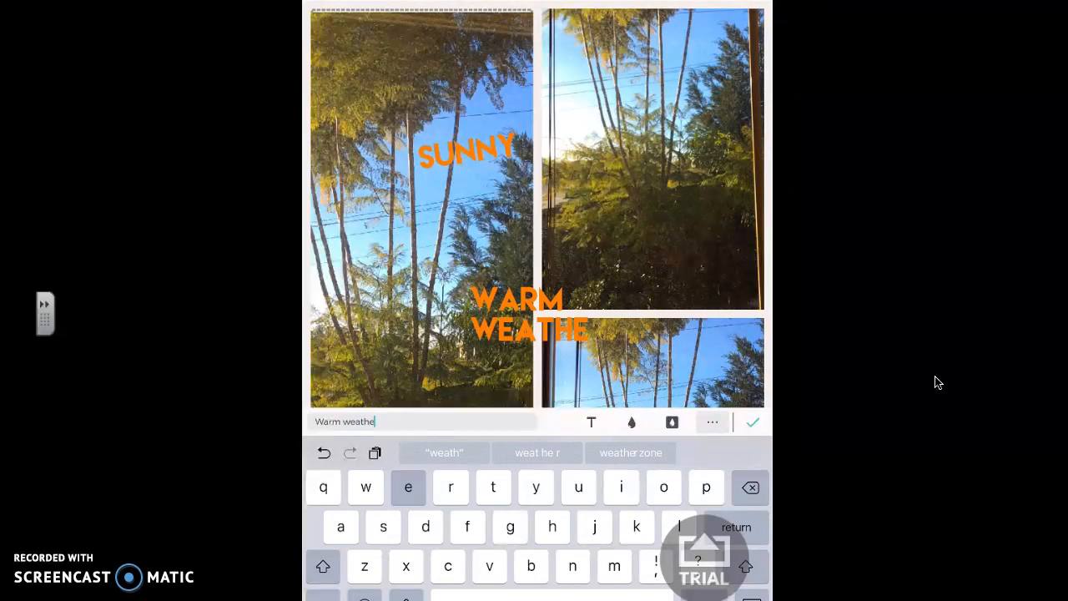
left_click(751, 420)
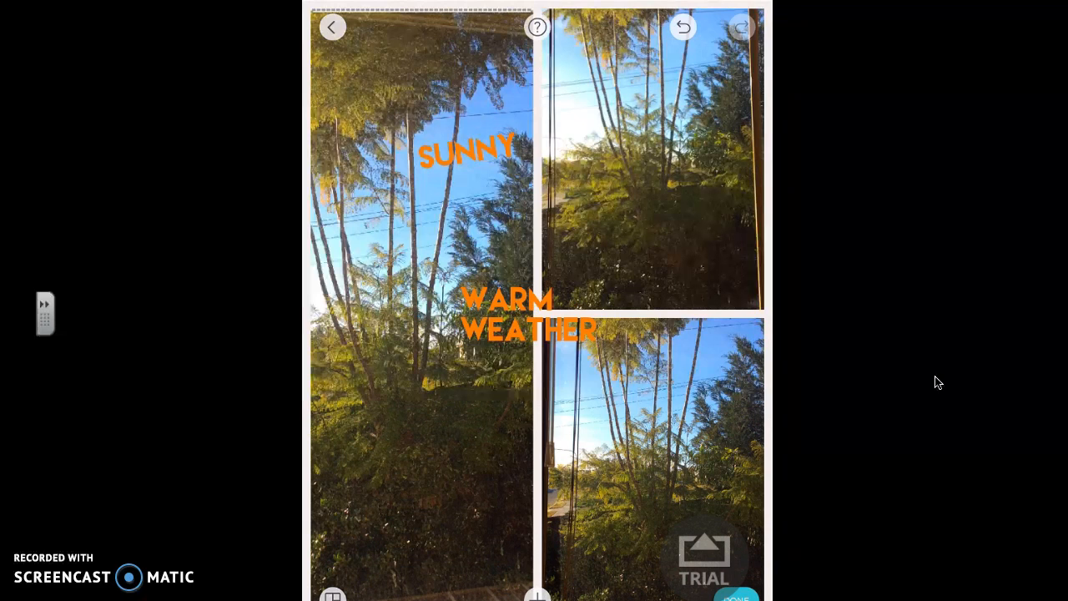
left_click_drag(525, 315, 643, 547)
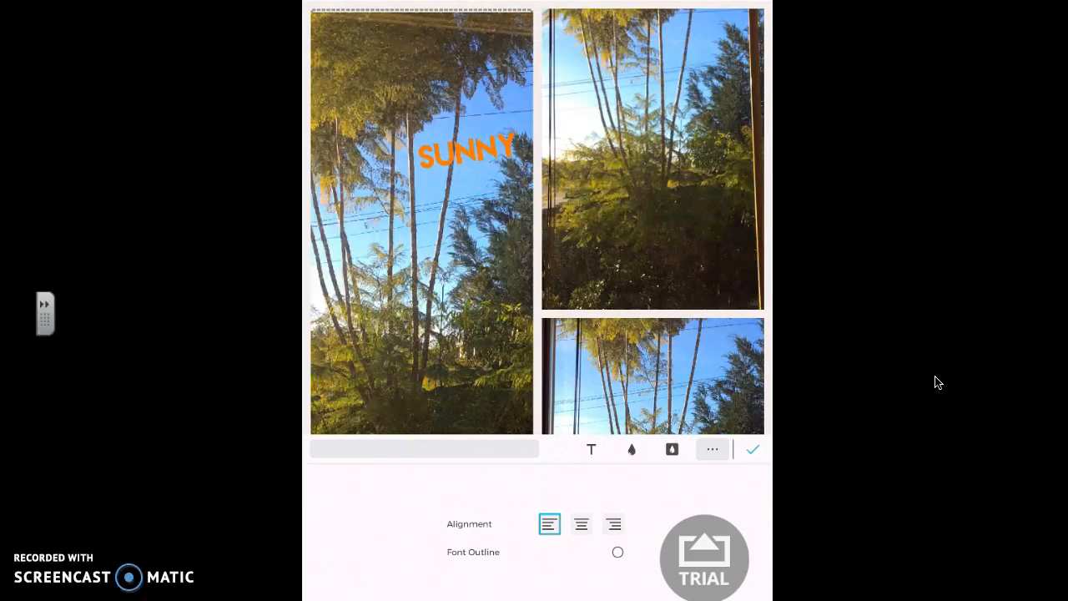
Type the NOT VERY WINDY label for the top-right photo
type("No")
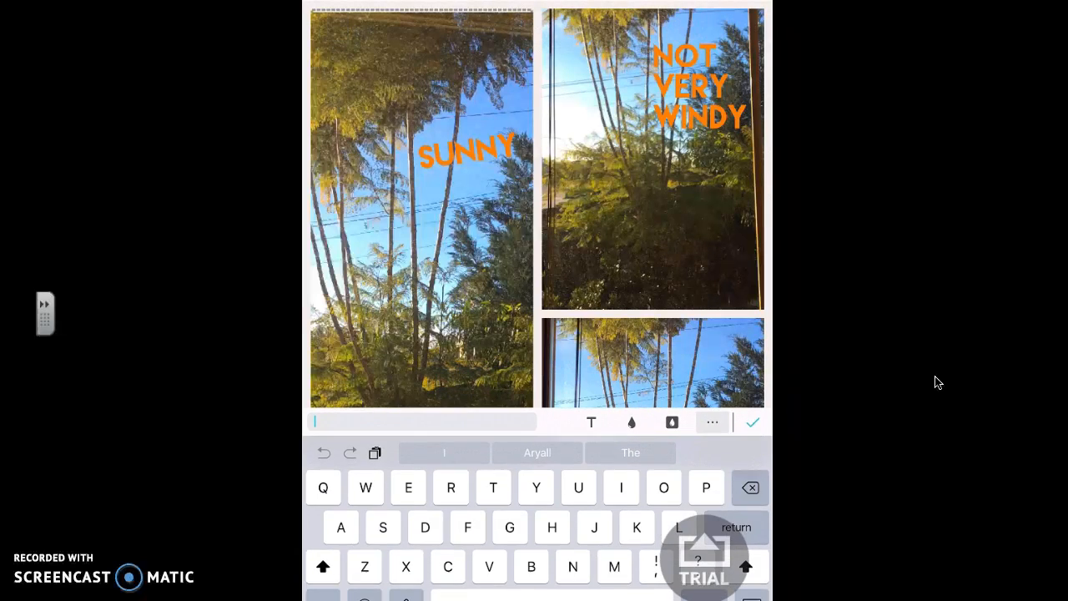
Add the orange MISS RYALL label and move it to the top centre
type("Miss")
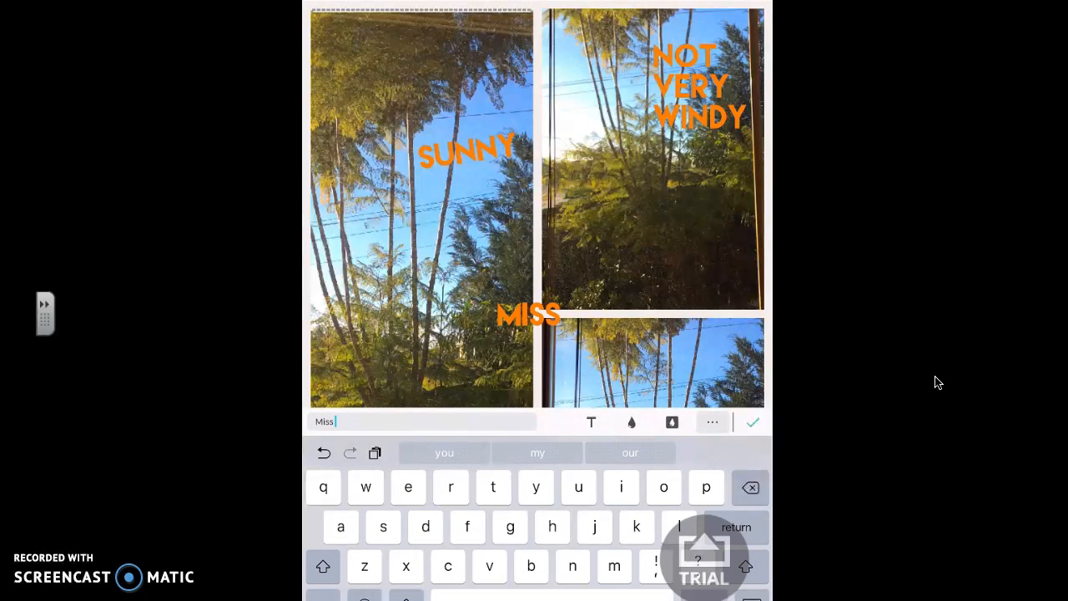
type("ryall")
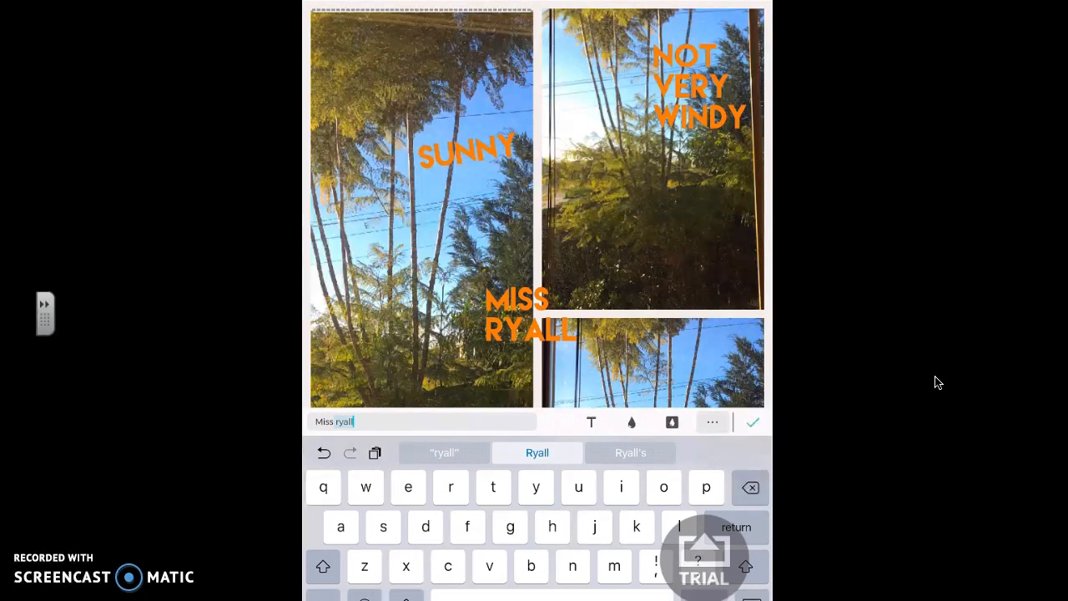
left_click(751, 420)
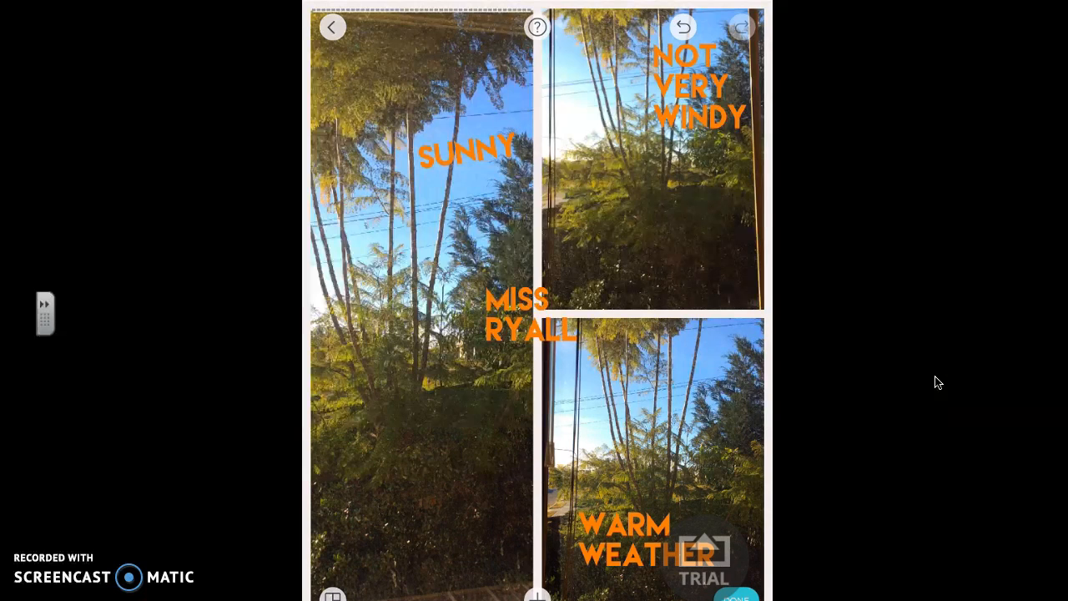
left_click_drag(530, 314, 547, 58)
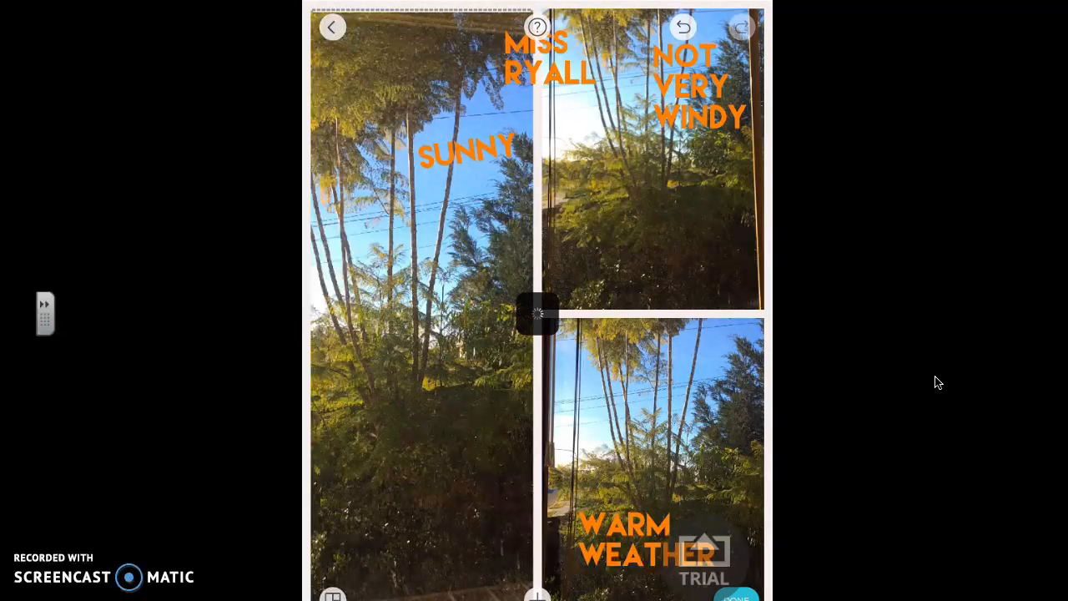
Finish with Done and open the iOS share sheet via More
left_click(735, 597)
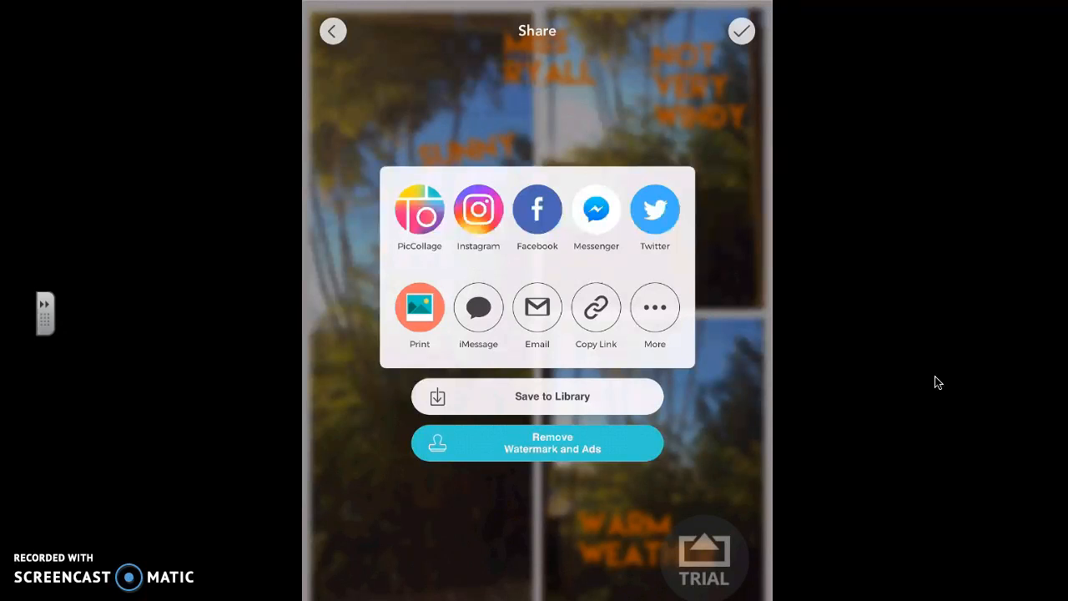
left_click(537, 307)
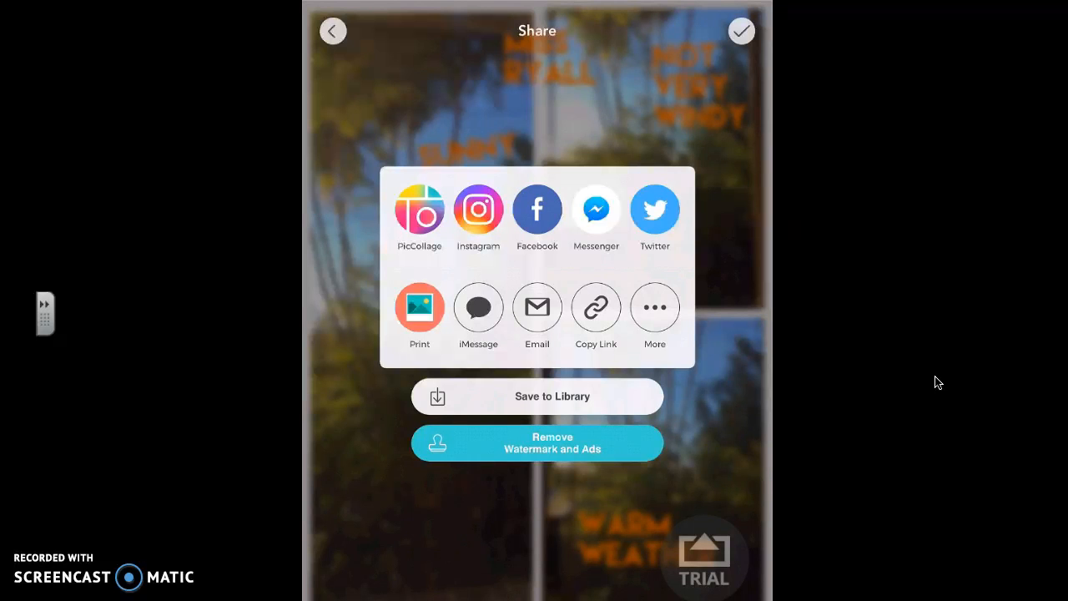
left_click(654, 307)
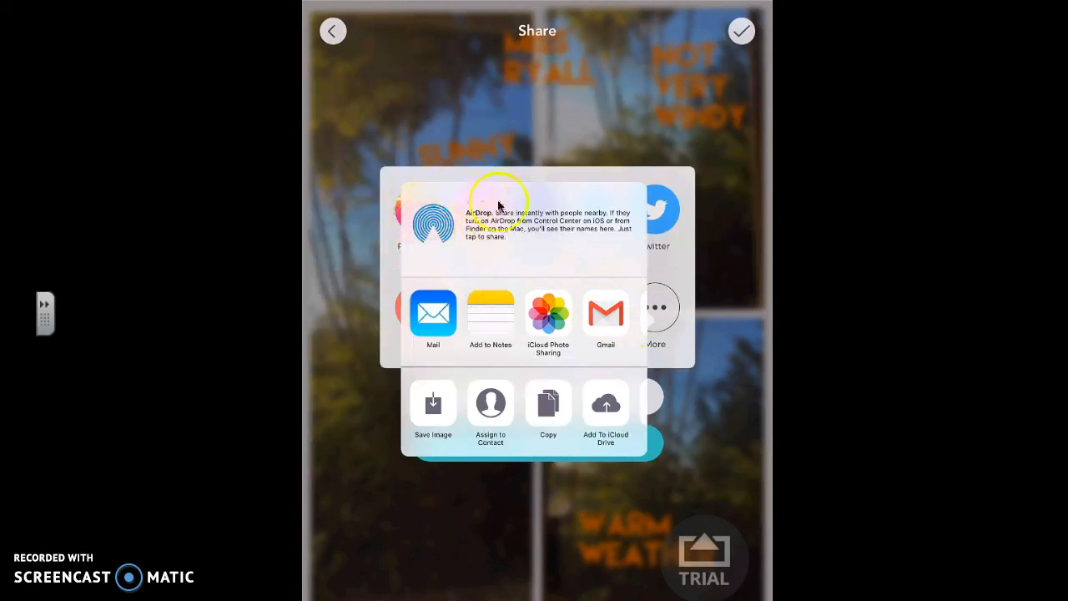
mouse_move(457, 205)
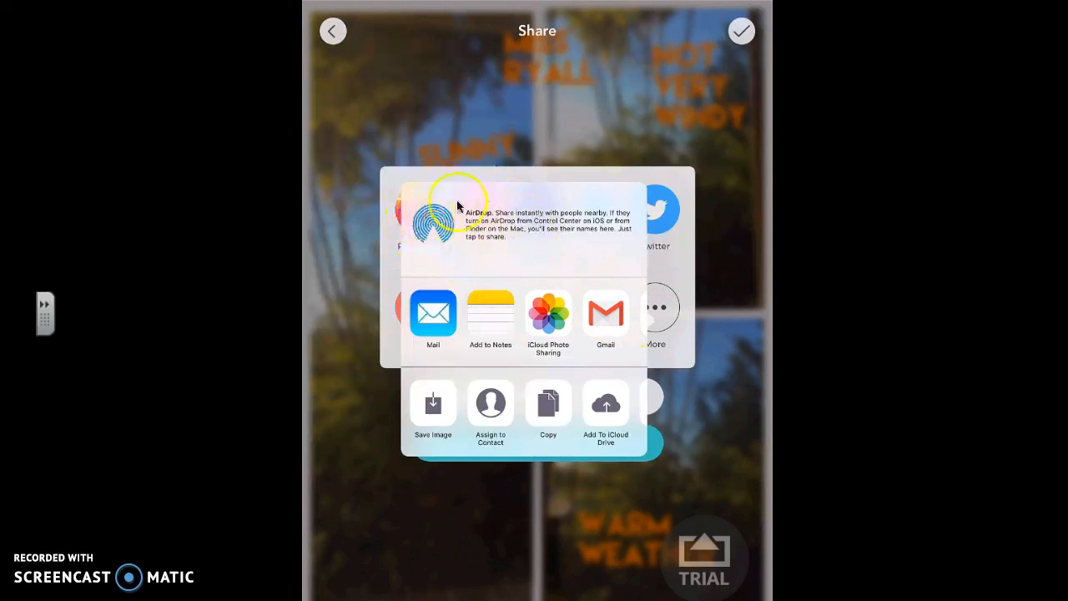
mouse_move(857, 284)
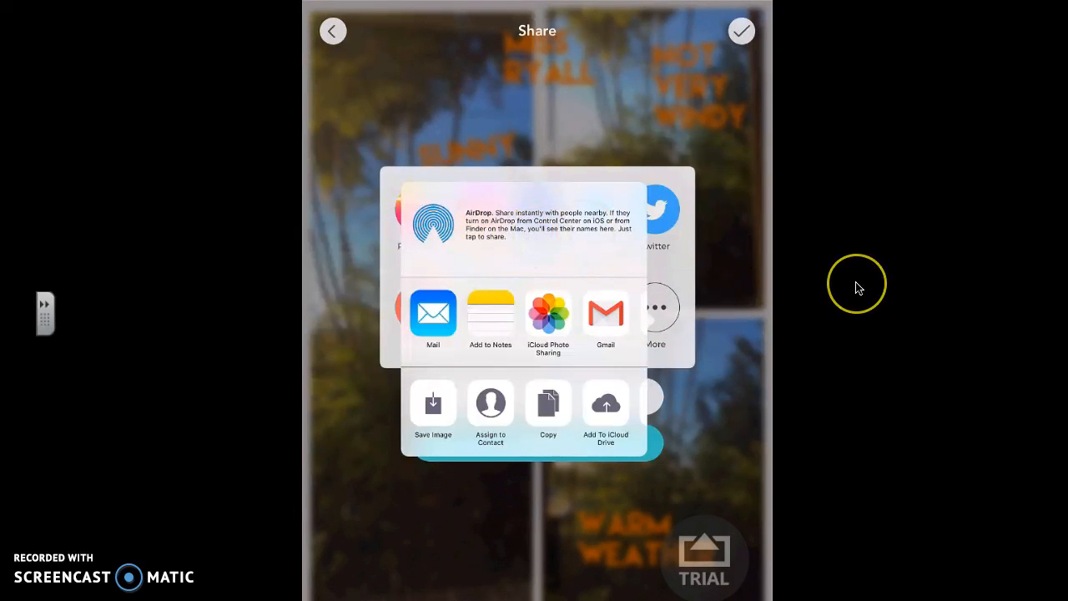
mouse_move(859, 287)
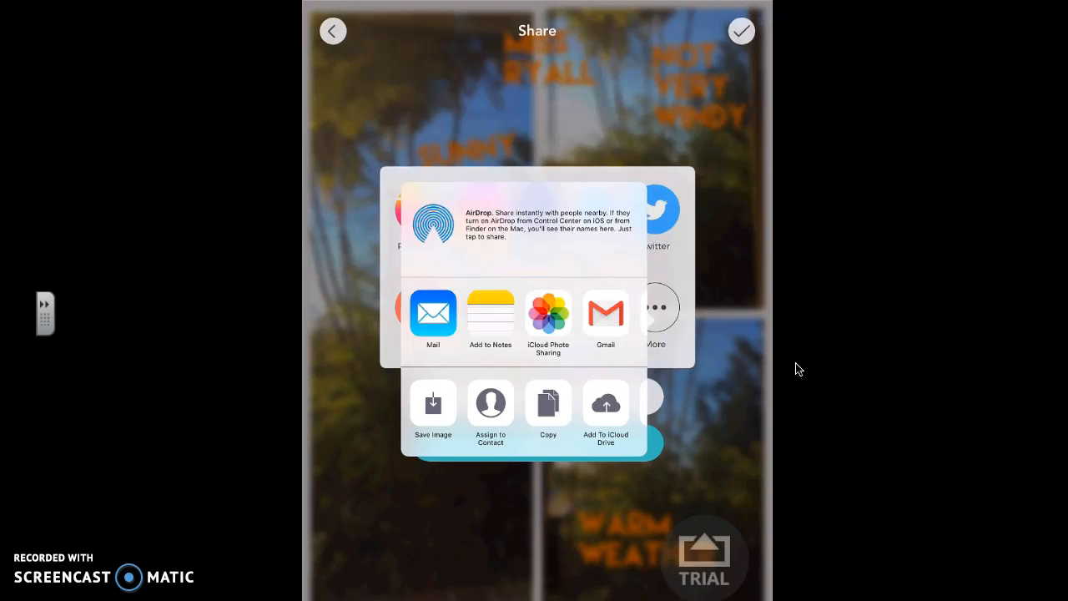
mouse_move(683, 570)
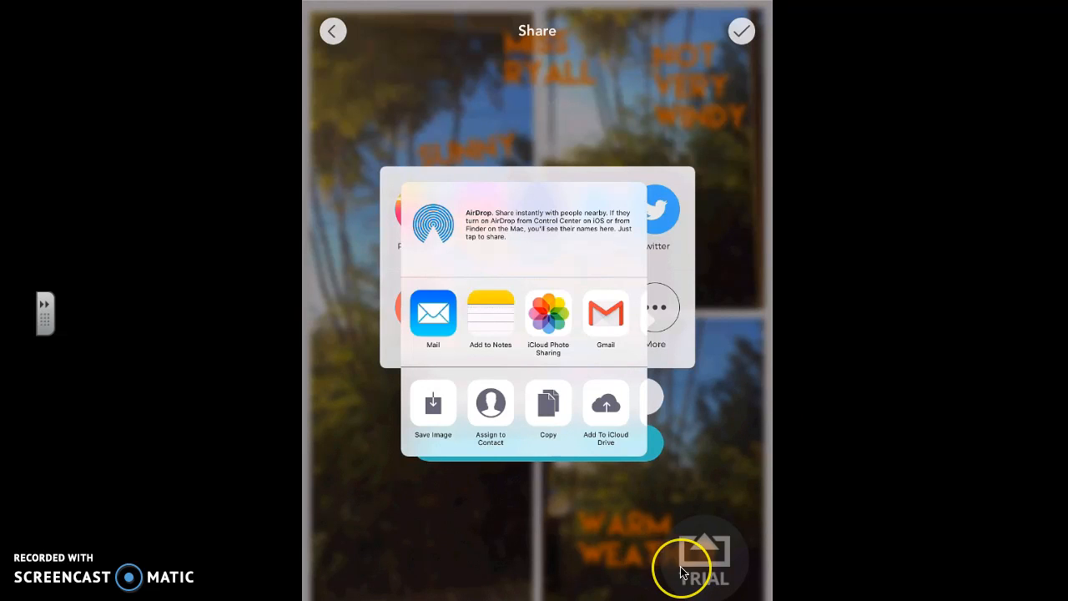